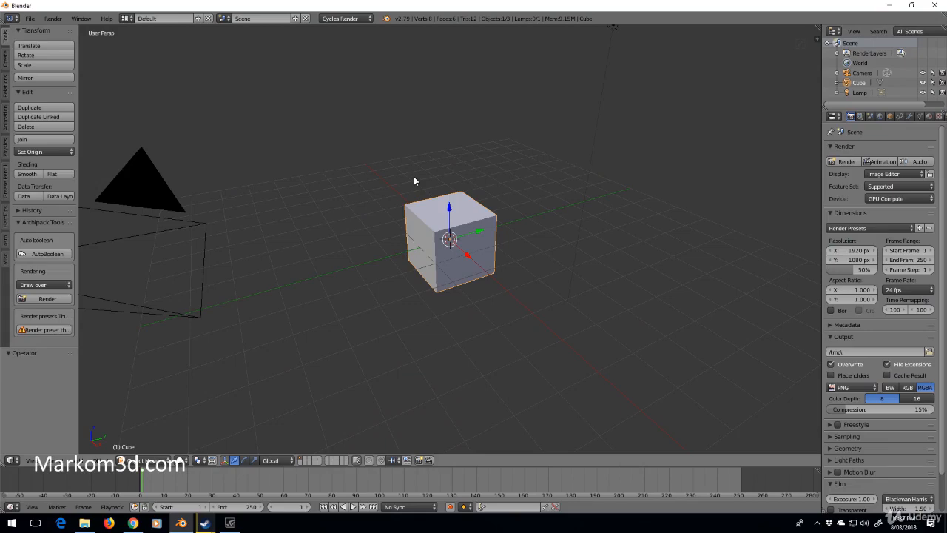
mouse_move(444, 194)
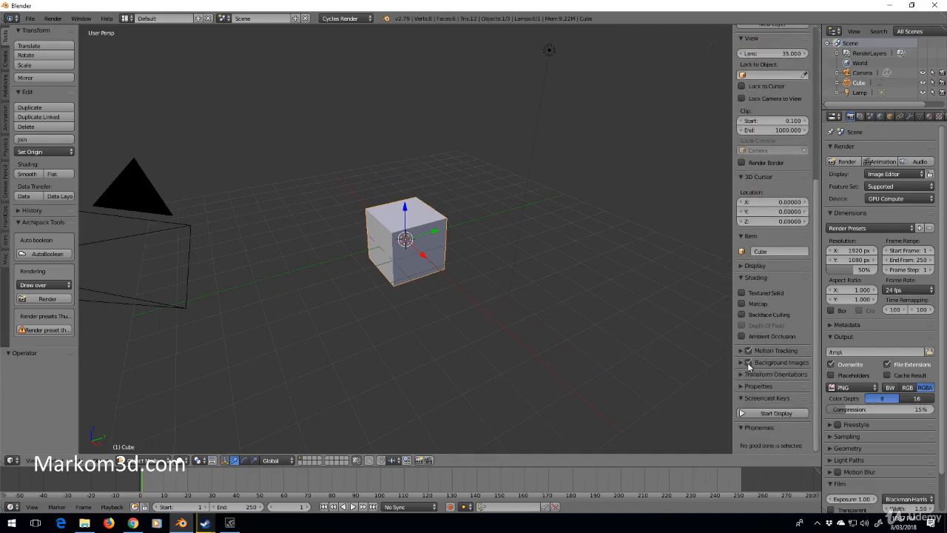
Enable Background Images, add a slot, and load the concept ship sketch file
left_click(741, 363)
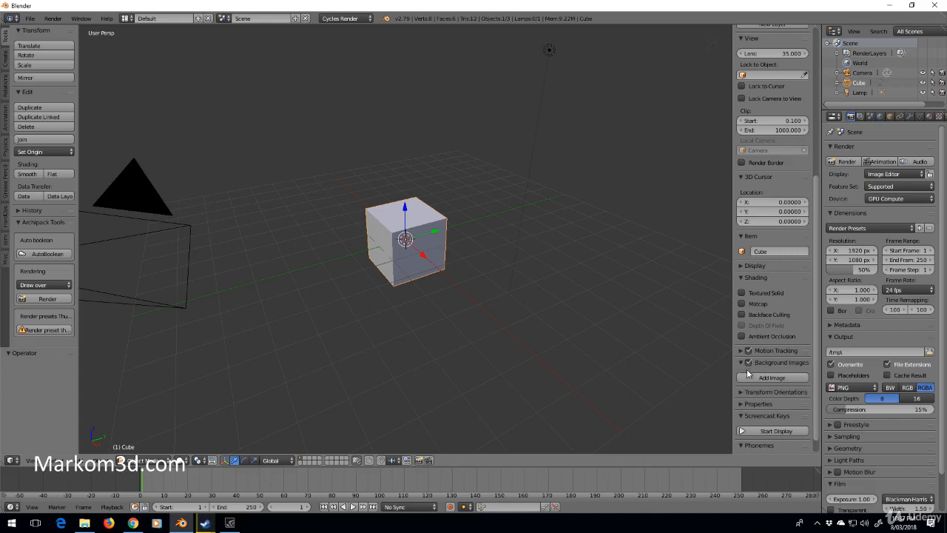
left_click(772, 377)
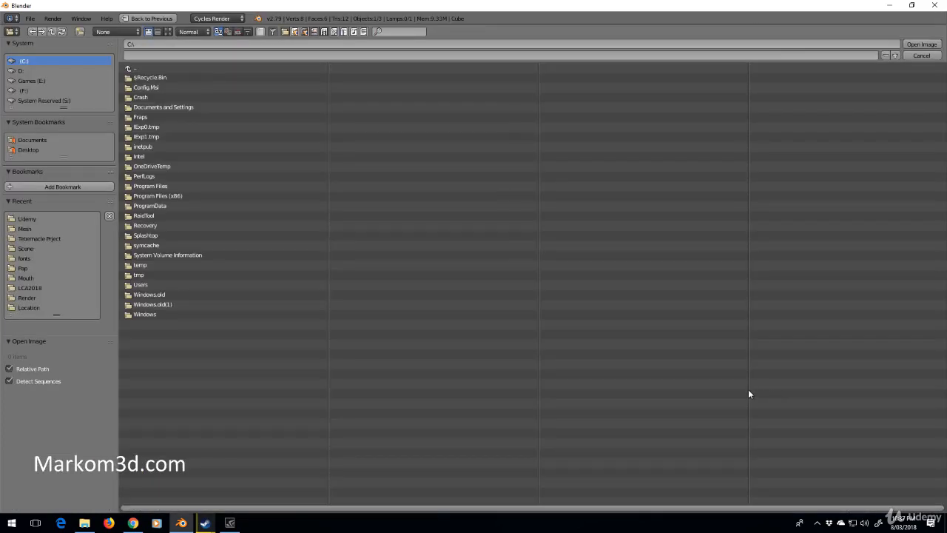
left_click(27, 219)
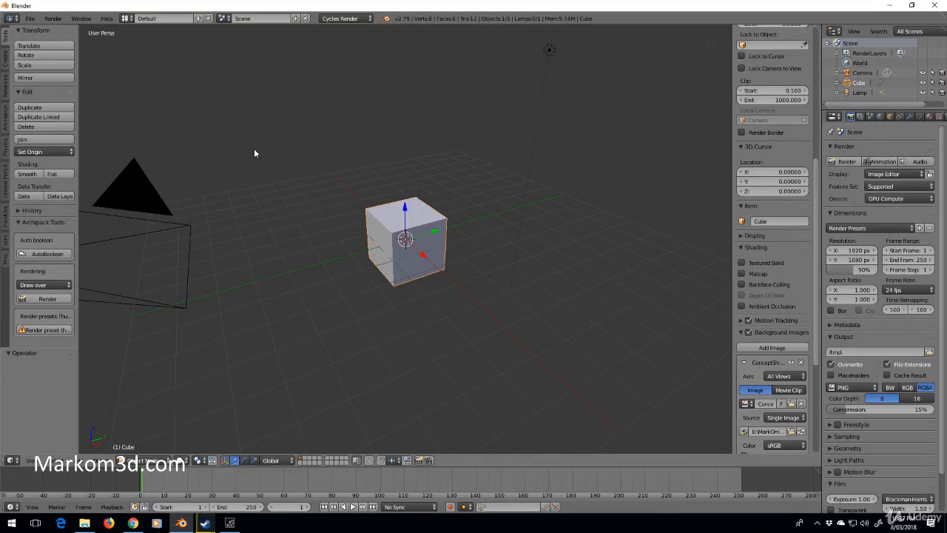
mouse_move(621, 388)
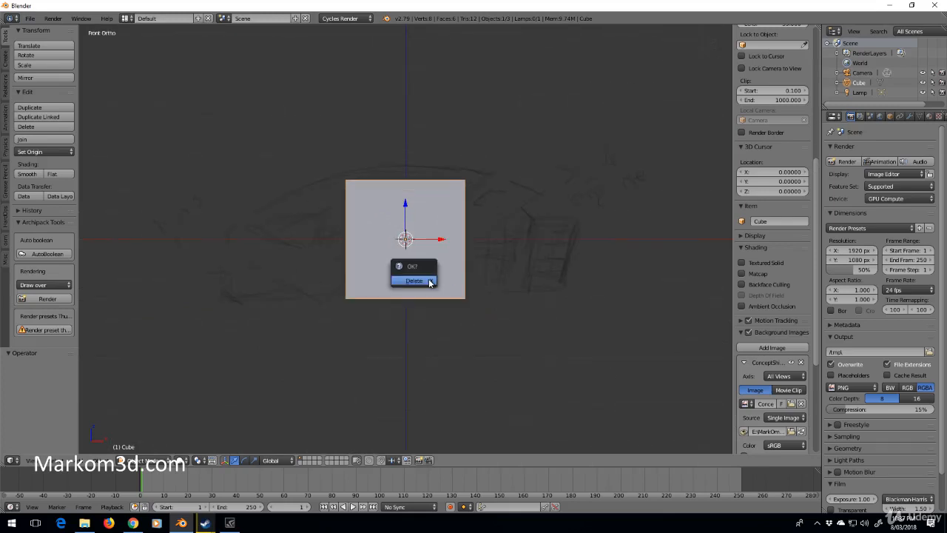
Delete the default cube, leaving the ship sketch behind an empty scene
left_click(414, 281)
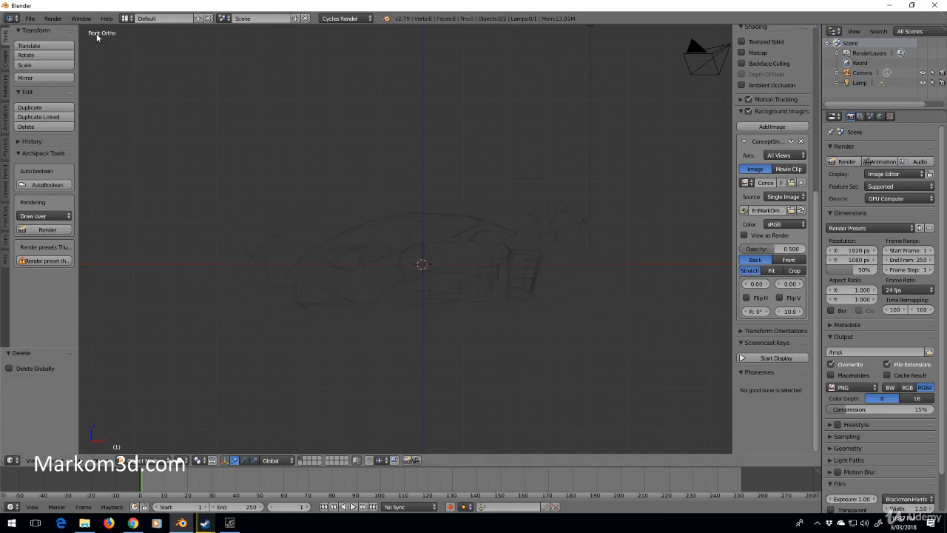
mouse_move(103, 43)
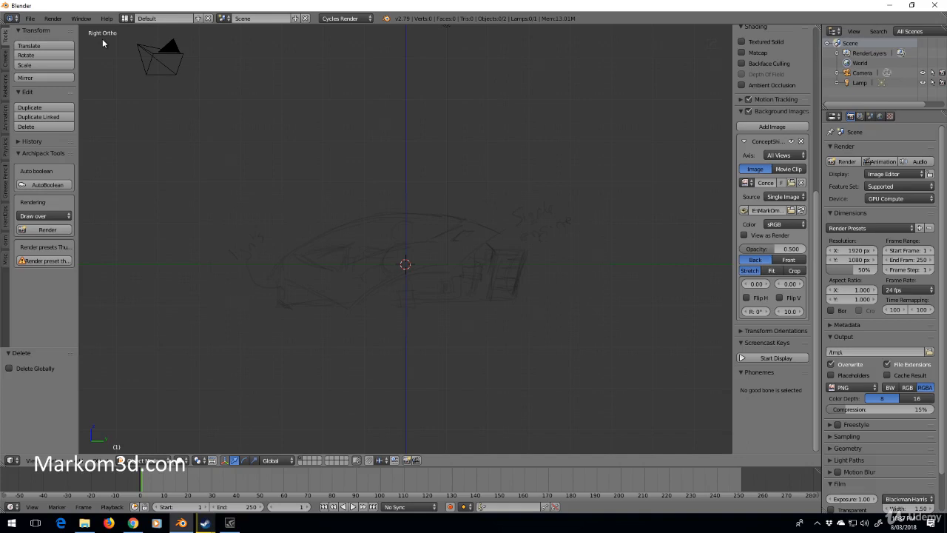
mouse_move(823, 278)
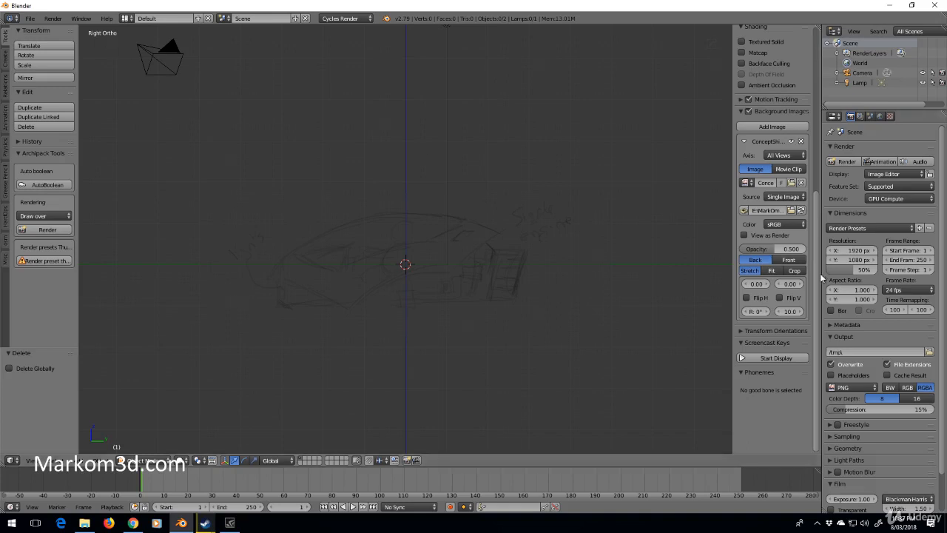
mouse_move(527, 288)
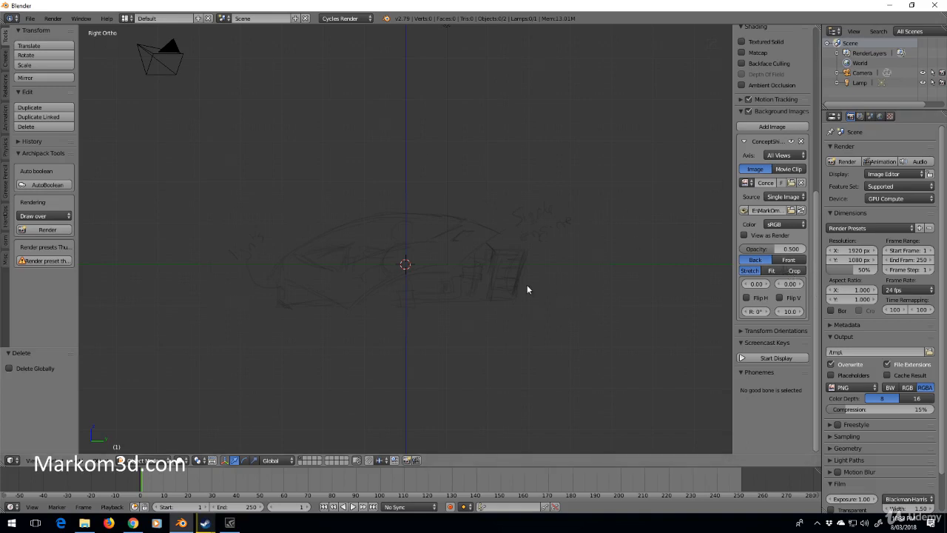
mouse_move(781, 155)
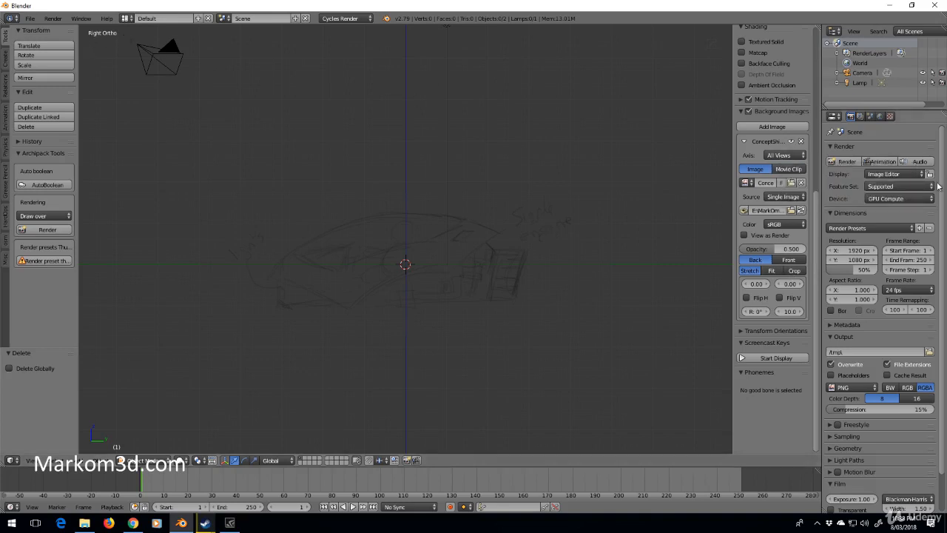
Set the background image Axis to Right so it shows only in the right ortho view
left_click(781, 156)
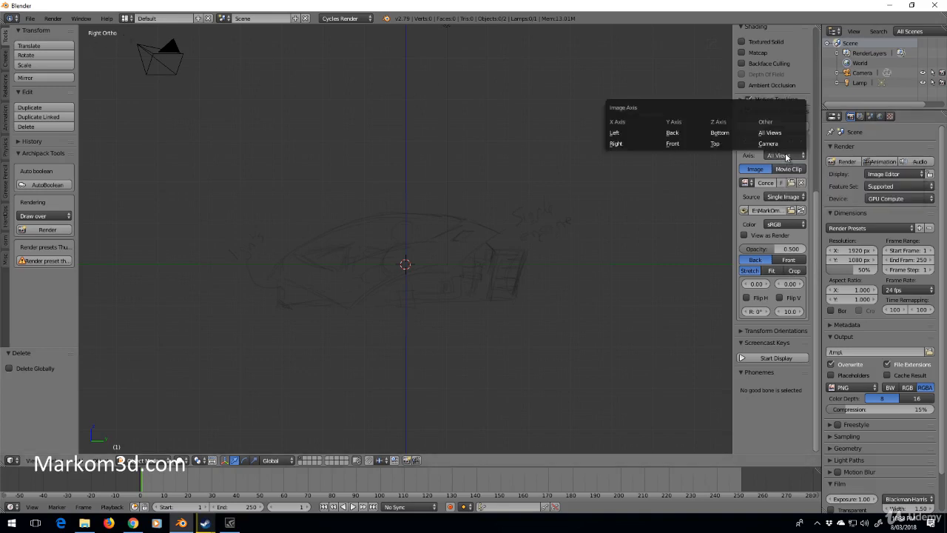
mouse_move(615, 142)
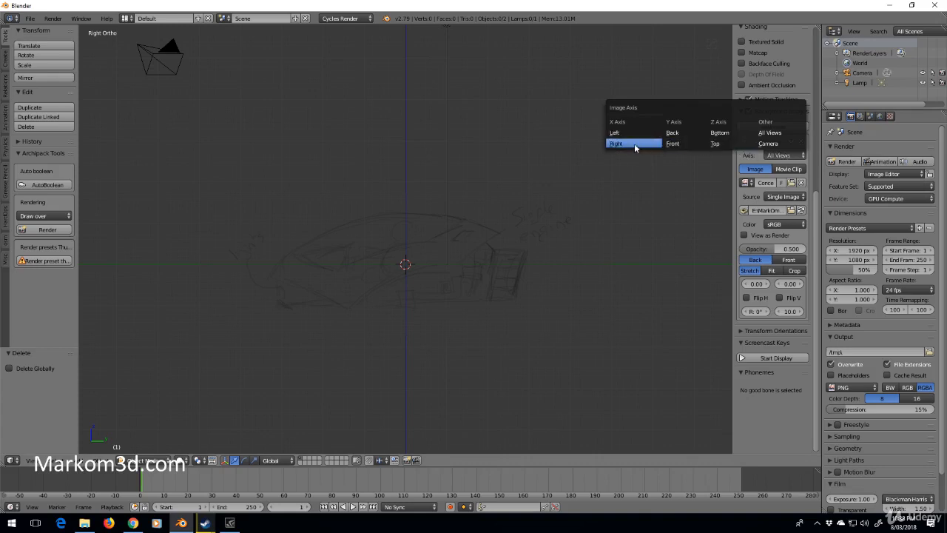
left_click(616, 142)
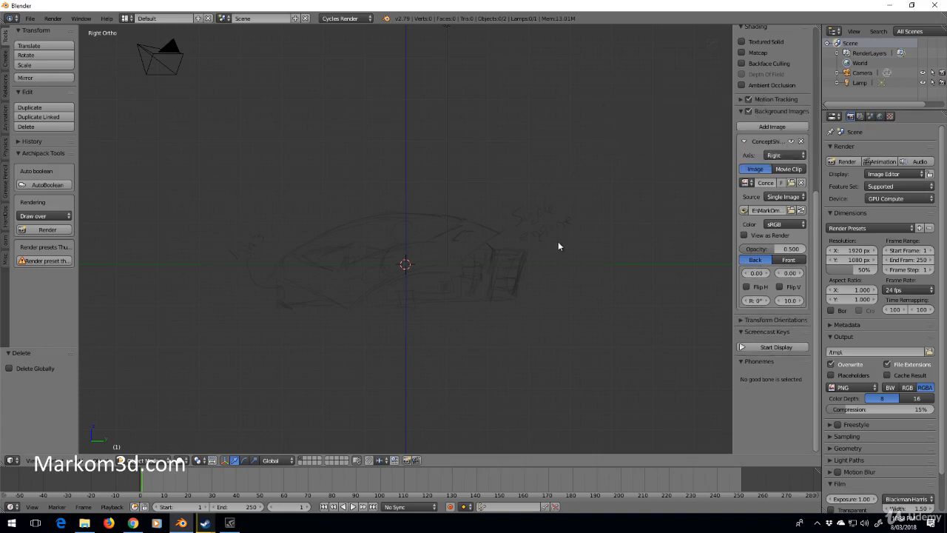